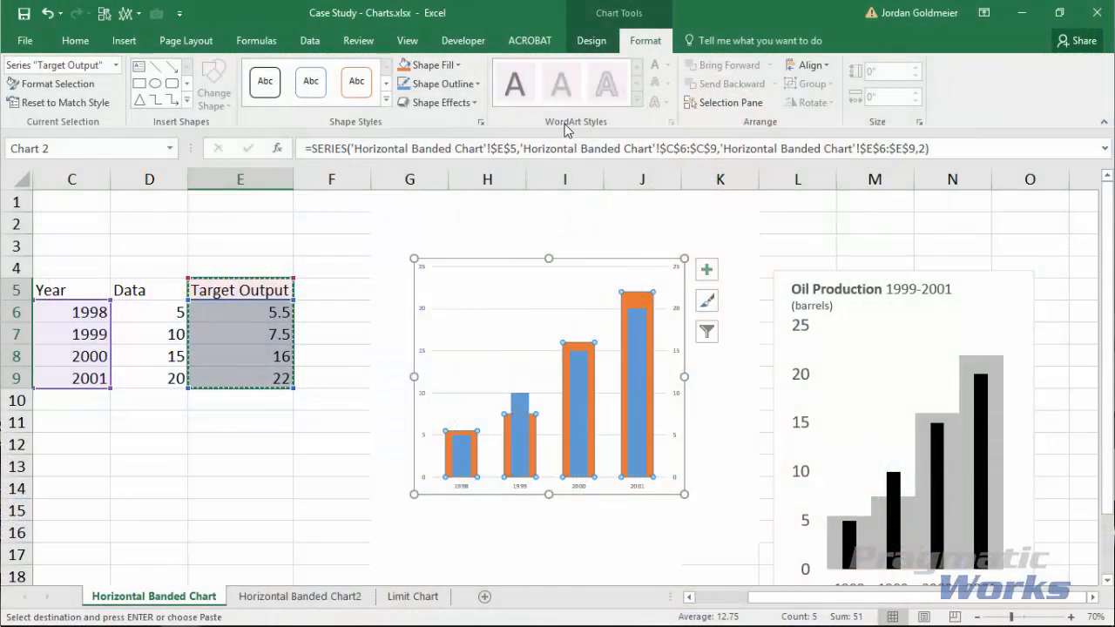
# Show the Shape Fill colour choices for the selected Target Output columns.
pyautogui.click(427, 64)
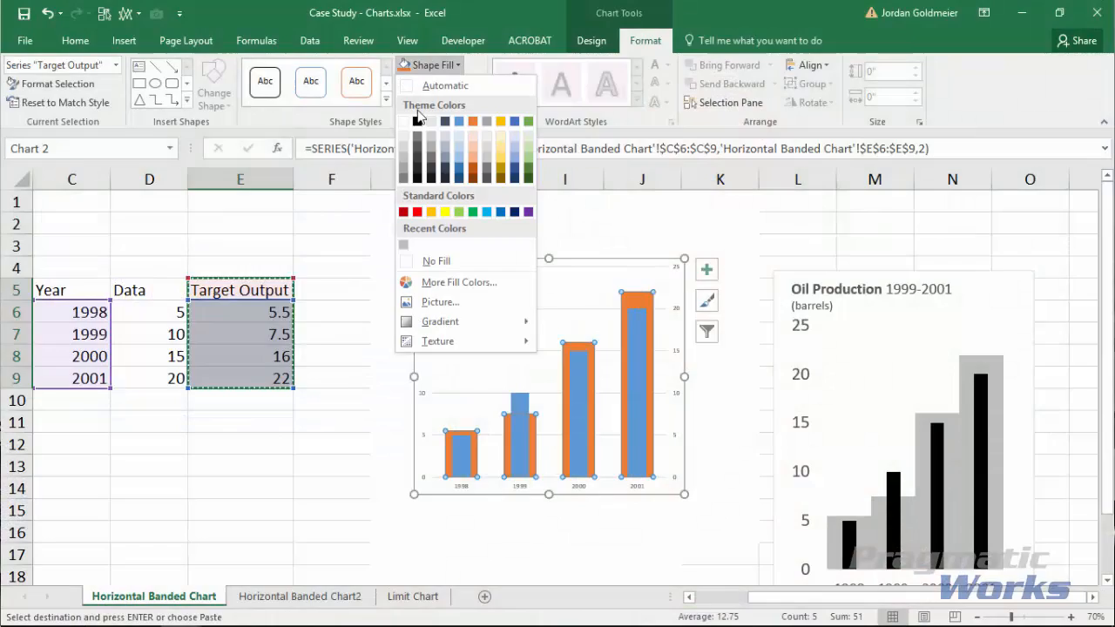